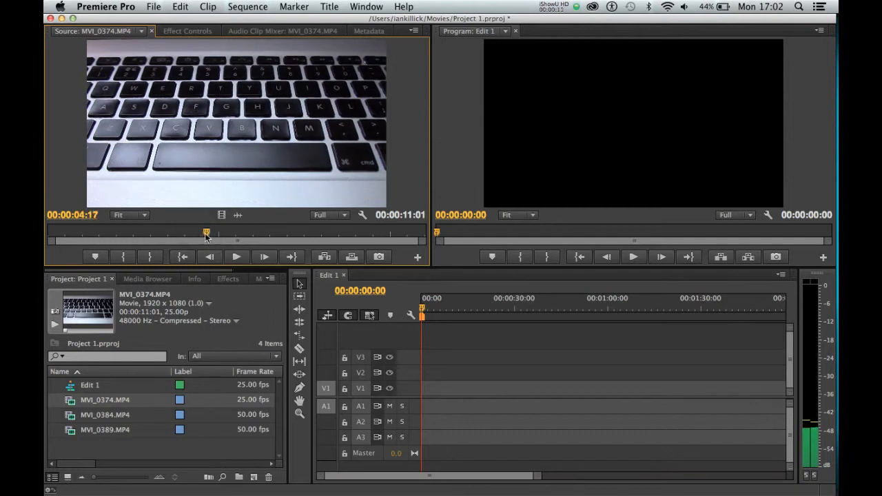
Scrub the MVI_0374 source preview to about 00:00:03:03 for the in point.
{"action": "left_click_drag", "start_coordinate": [207, 233], "coordinate": [293, 233]}
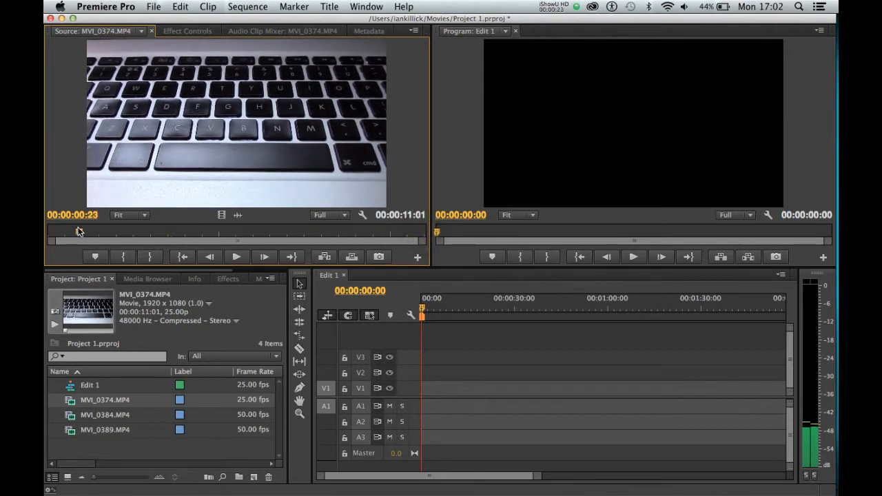
{"action": "left_click", "coordinate": [135, 240]}
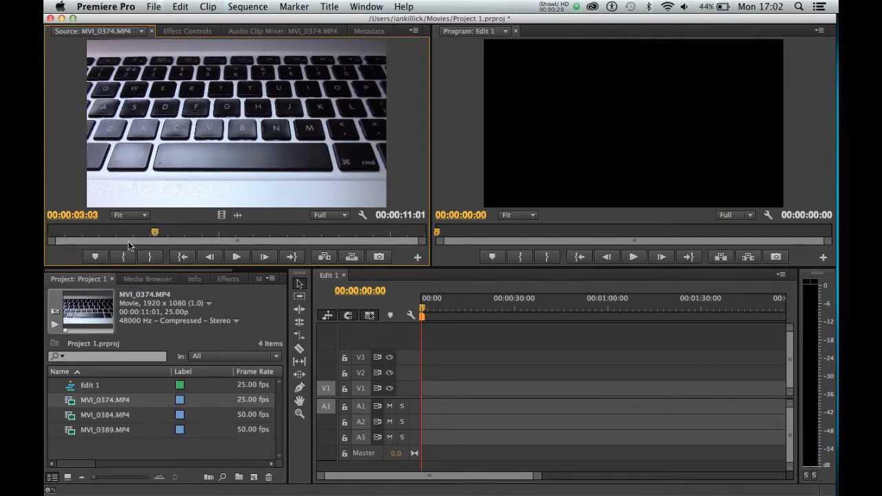
{"action": "mouse_move", "coordinate": [124, 256]}
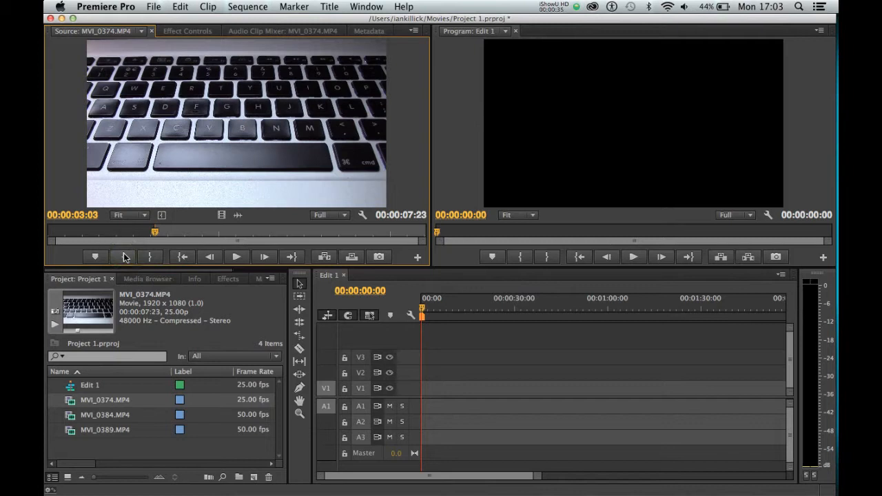
Scrub later in MVI_0374 and mark the out point, giving a 4:14 selection.
{"action": "left_click_drag", "start_coordinate": [155, 232], "coordinate": [122, 231]}
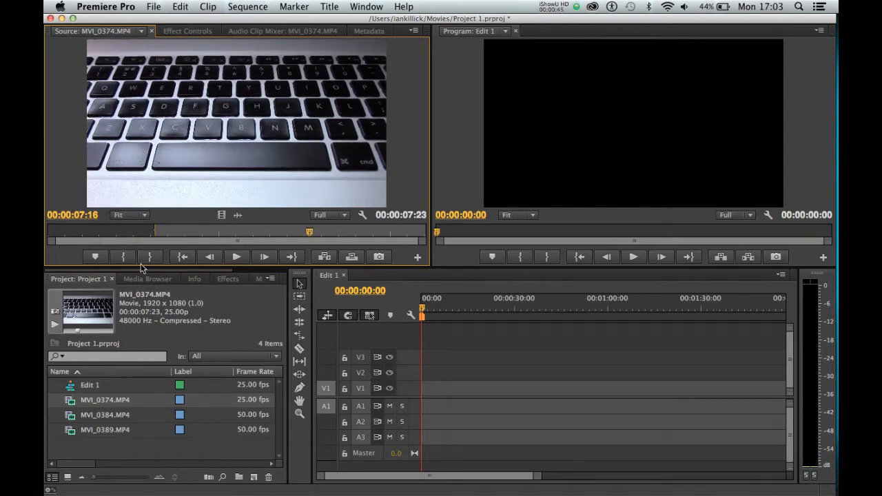
{"action": "mouse_move", "coordinate": [149, 256]}
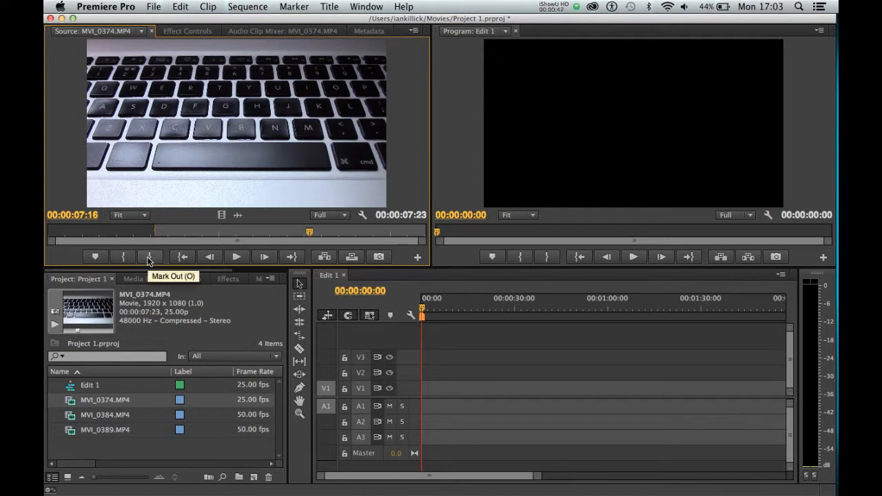
{"action": "left_click", "coordinate": [149, 256]}
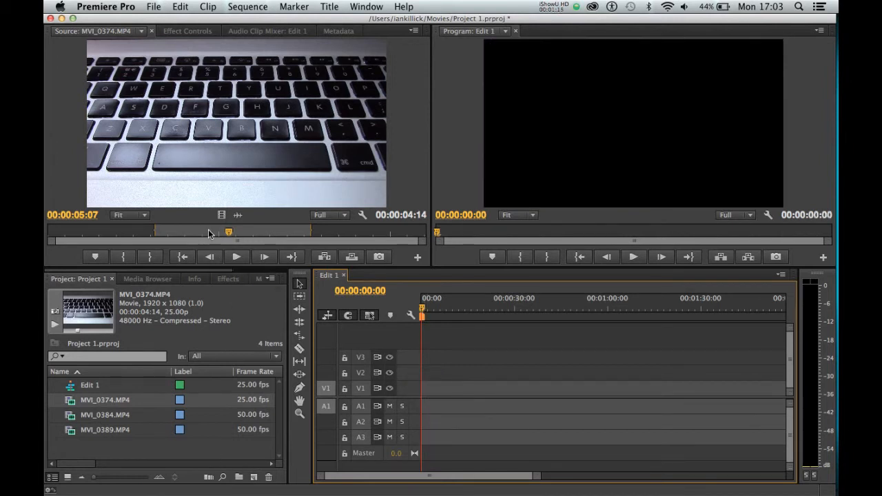
Clear the in and out marks on MVI_0374 from the source ruler's context menu.
{"action": "right_click", "coordinate": [213, 232]}
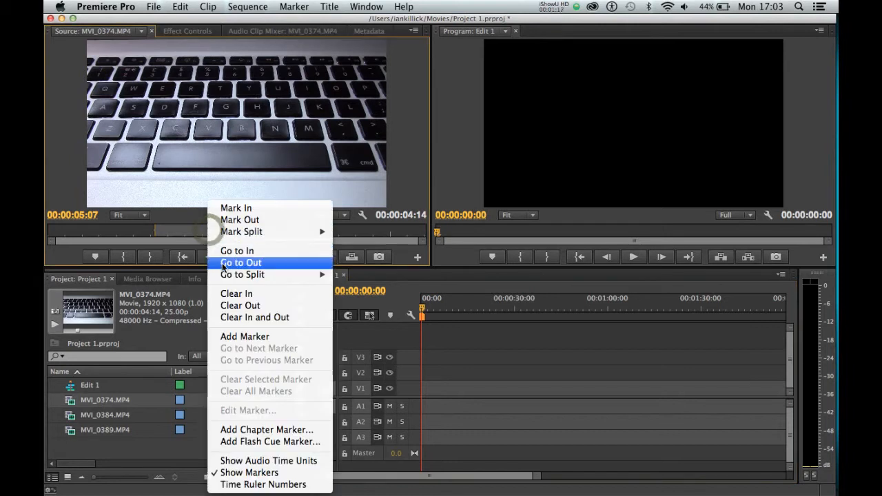
{"action": "left_click", "coordinate": [240, 262]}
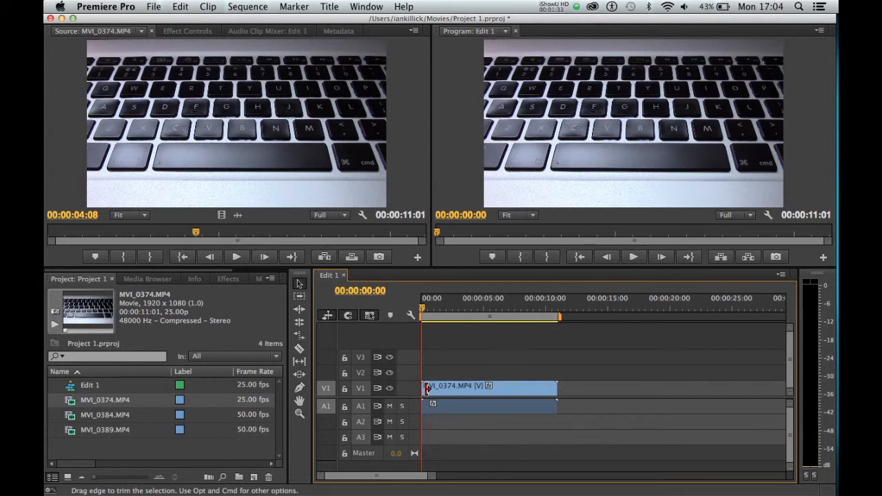
Trim the MVI_0374 clip's end edge in Edit 1 back to about 5 seconds.
{"action": "left_click", "coordinate": [504, 309]}
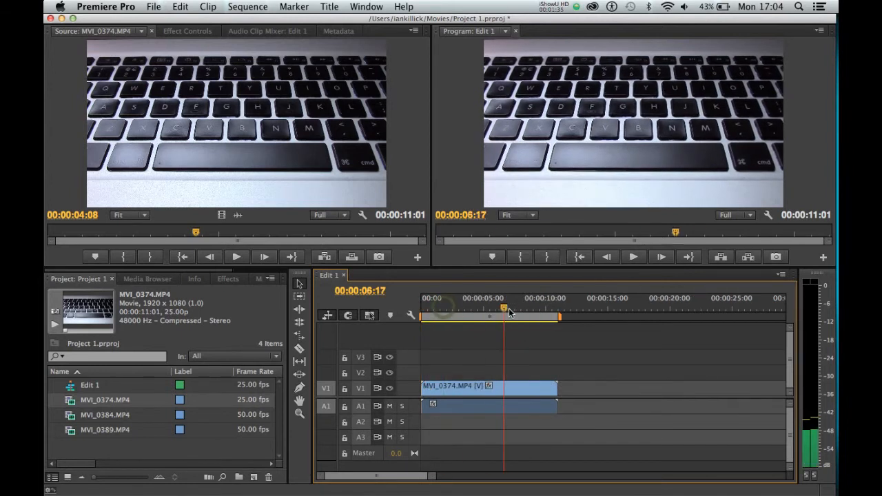
{"action": "left_click_drag", "start_coordinate": [504, 309], "coordinate": [557, 308]}
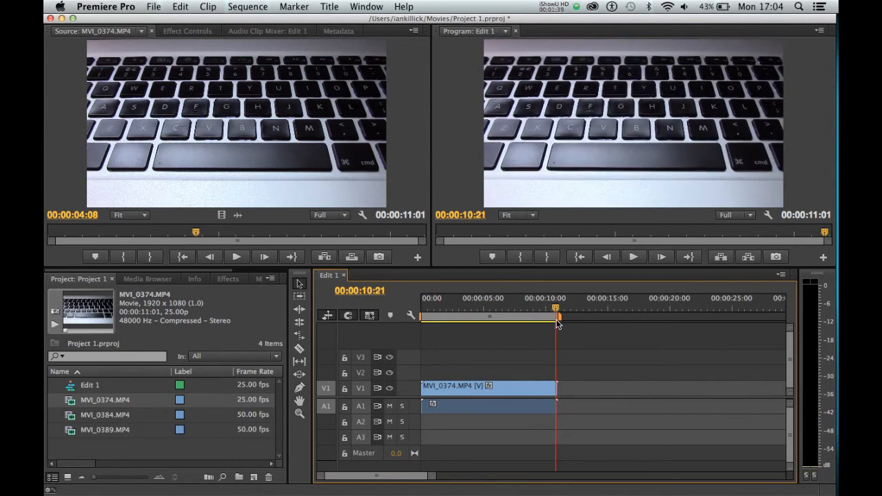
{"action": "left_click", "coordinate": [513, 308]}
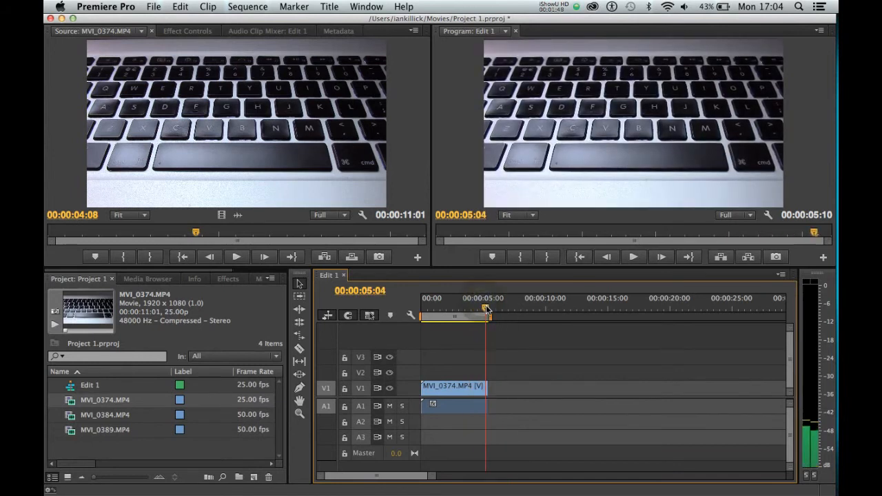
{"action": "left_click_drag", "start_coordinate": [485, 309], "coordinate": [468, 309]}
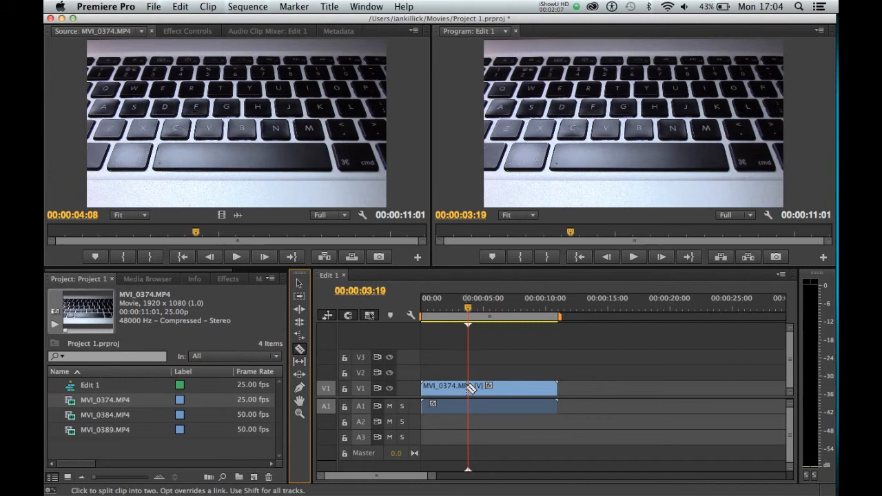
{"action": "mouse_move", "coordinate": [472, 388]}
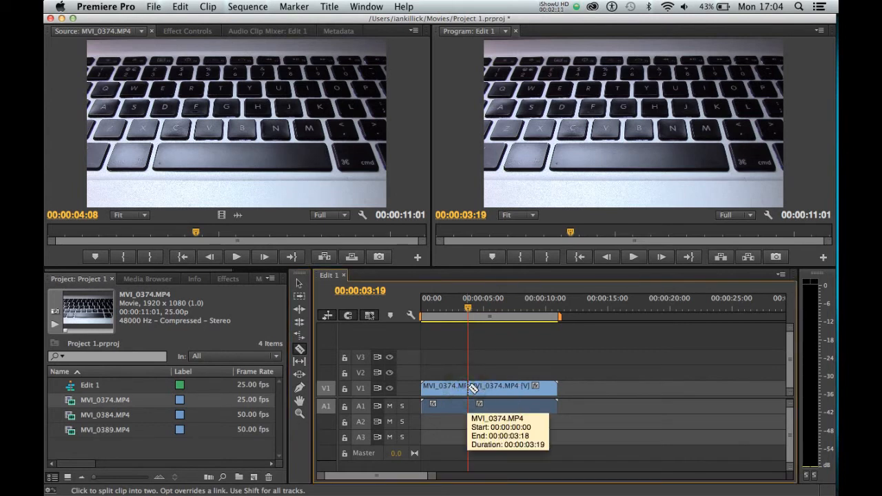
{"action": "mouse_move", "coordinate": [299, 285]}
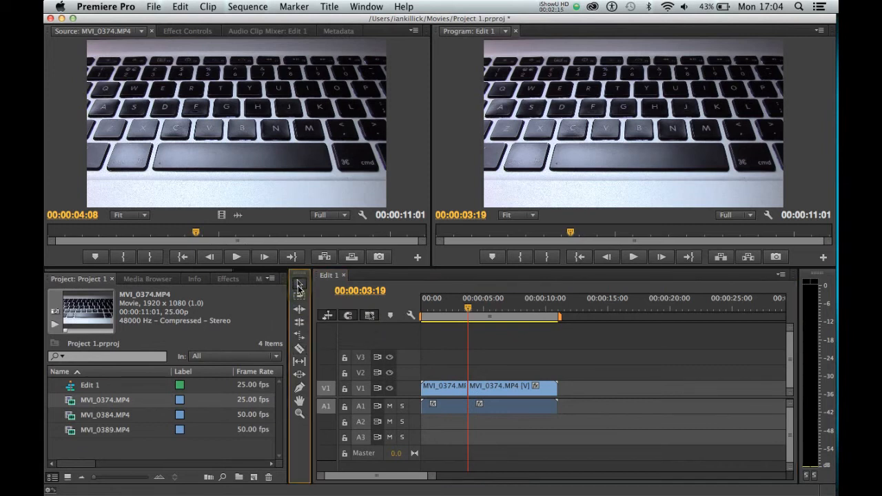
{"action": "left_click_drag", "start_coordinate": [237, 124], "coordinate": [572, 389]}
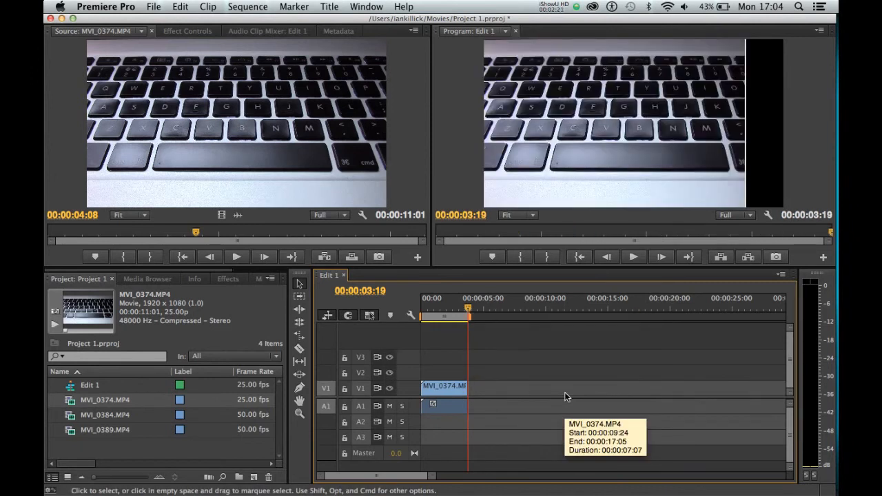
{"action": "mouse_move", "coordinate": [565, 397]}
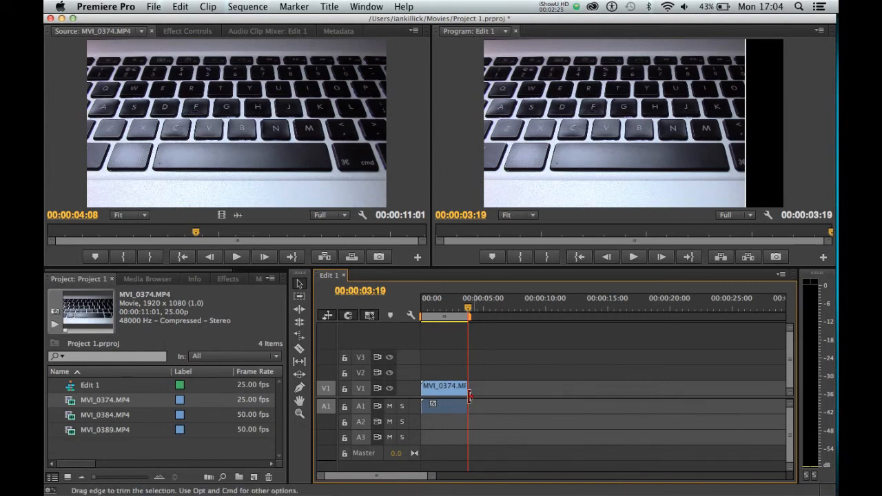
{"action": "left_click_drag", "start_coordinate": [467, 386], "coordinate": [559, 386]}
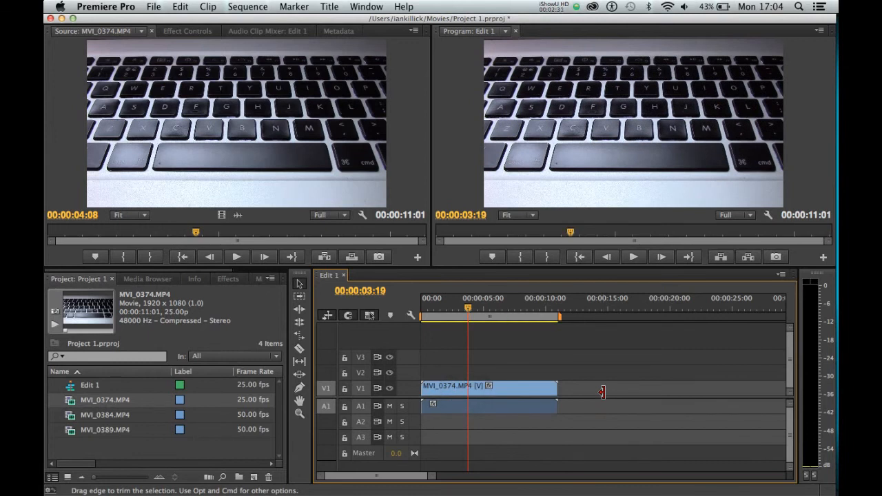
Unlink the MVI_0374 clip's video from its audio via Clip > Unlink.
{"action": "left_click", "coordinate": [489, 386]}
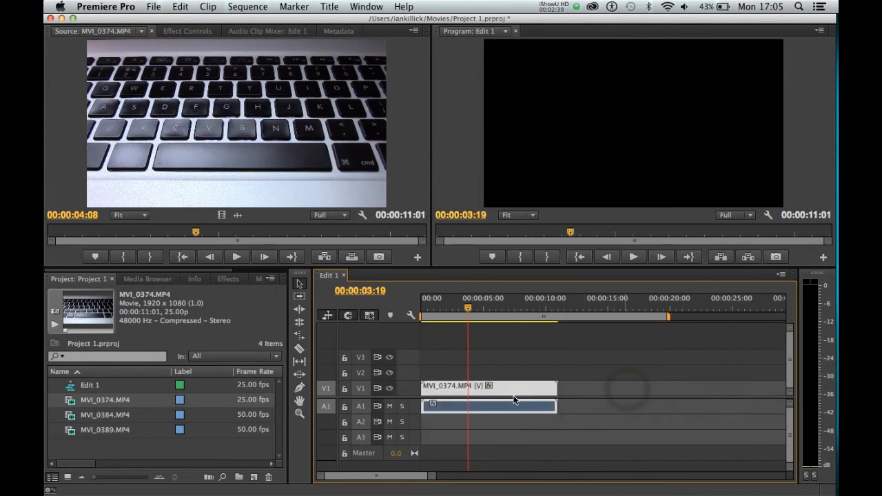
{"action": "left_click", "coordinate": [490, 389]}
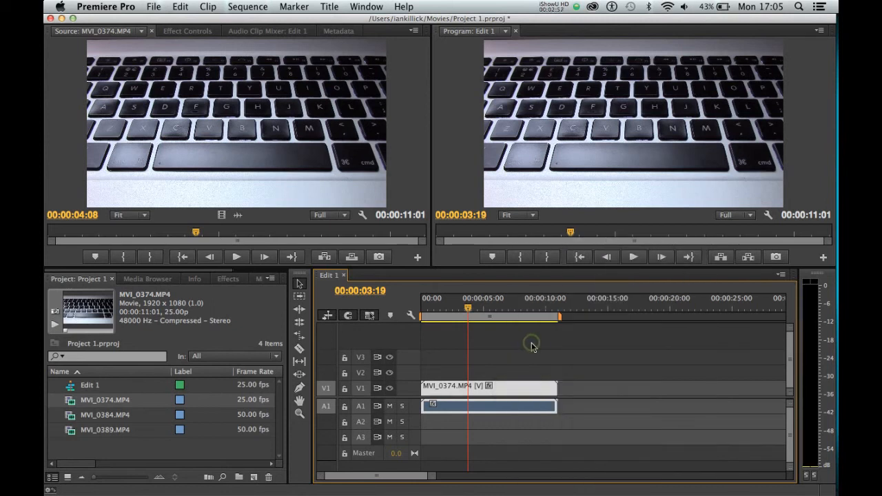
Slide only the V1 video of MVI_0374 later along its track, audio staying put.
{"action": "left_click", "coordinate": [507, 386]}
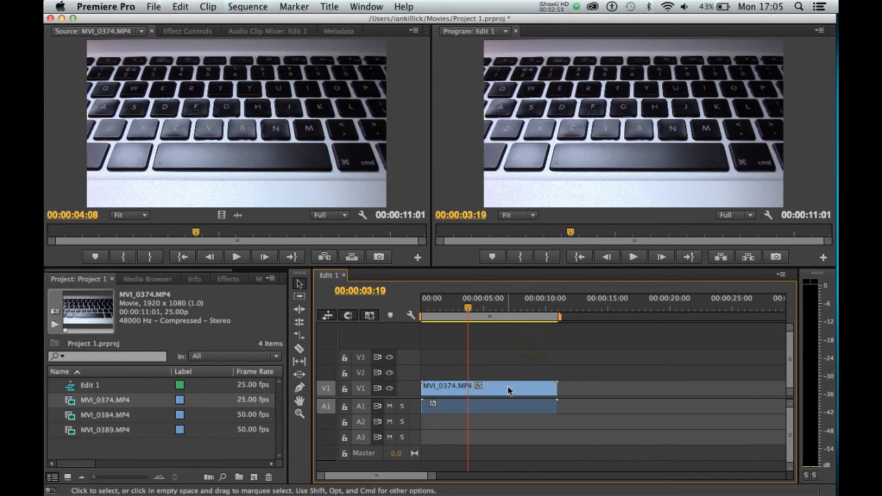
{"action": "left_click_drag", "start_coordinate": [489, 389], "coordinate": [600, 389]}
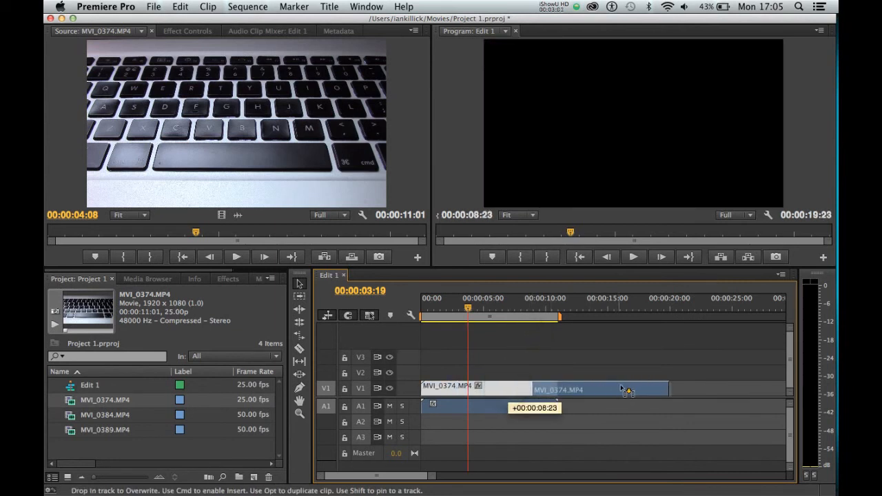
{"action": "left_click_drag", "start_coordinate": [627, 388], "coordinate": [607, 407]}
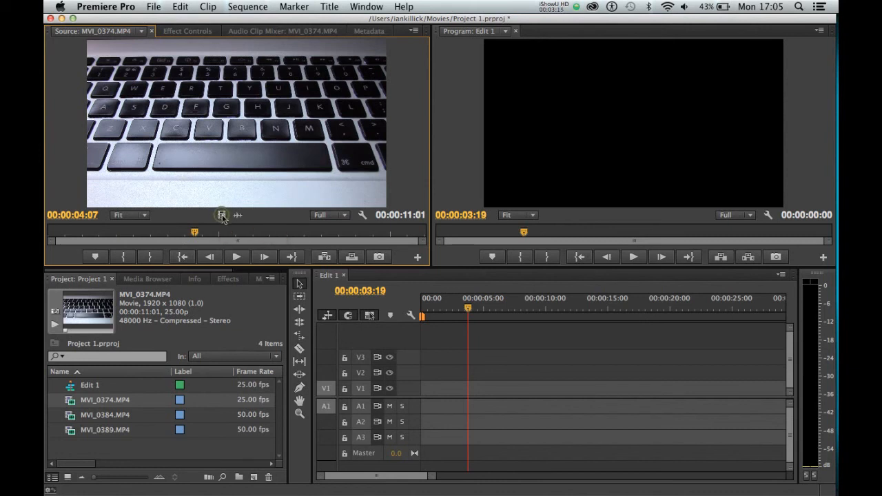
Drag MVI_0374 video-only from the Source Monitor onto track V1 of Edit 1.
{"action": "left_click_drag", "start_coordinate": [221, 215], "coordinate": [489, 388]}
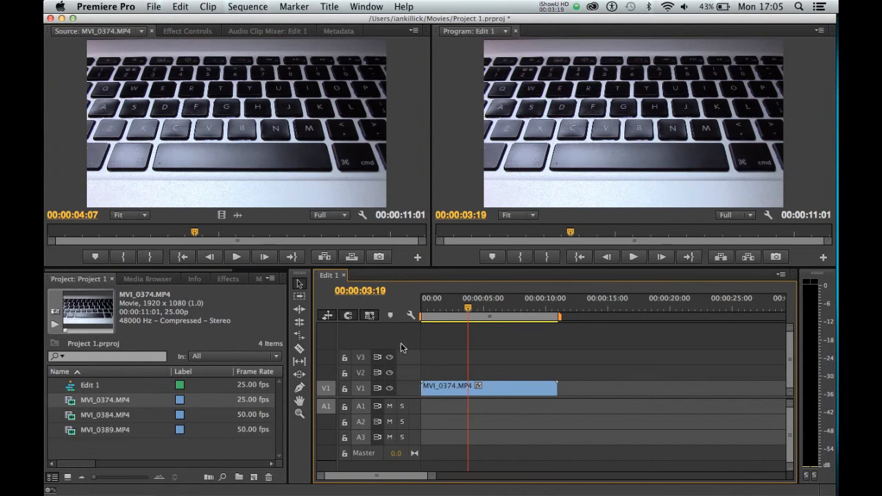
{"action": "mouse_move", "coordinate": [256, 223]}
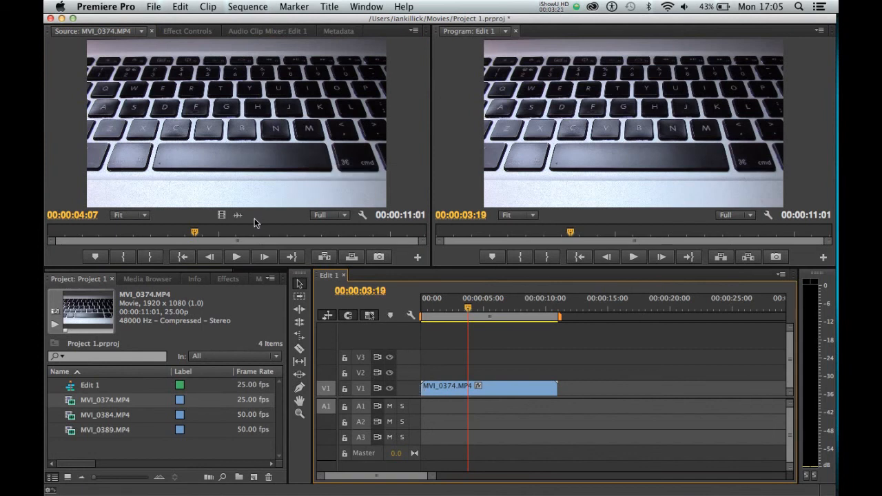